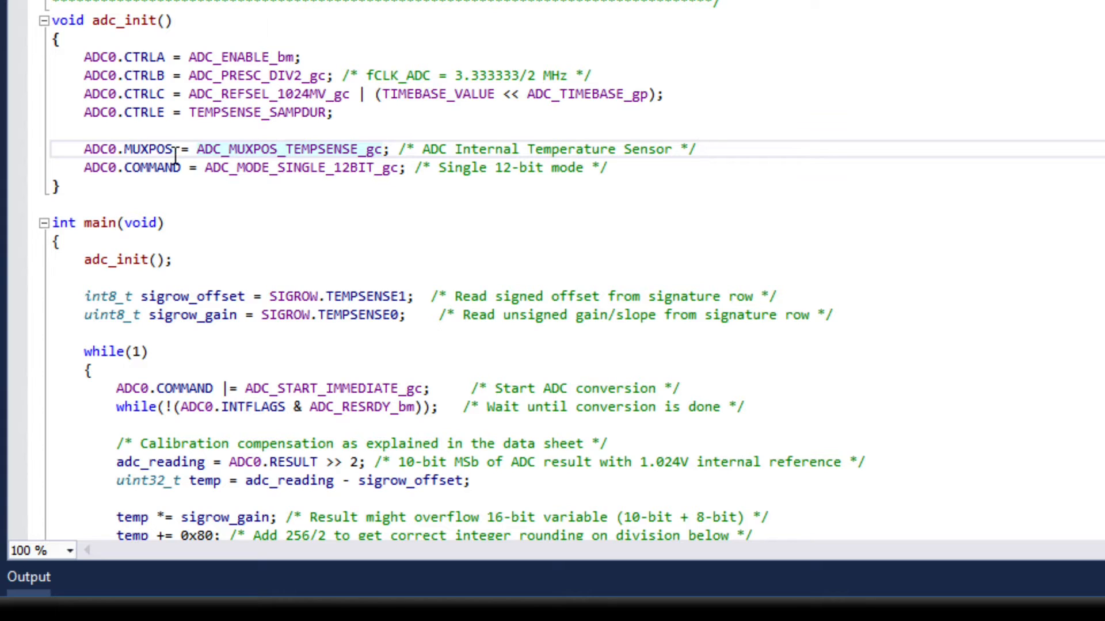
Step: Review the TEMPSENSE_SAMPDUR macro and the offset subtraction in the calibration code
double_click(289, 148)
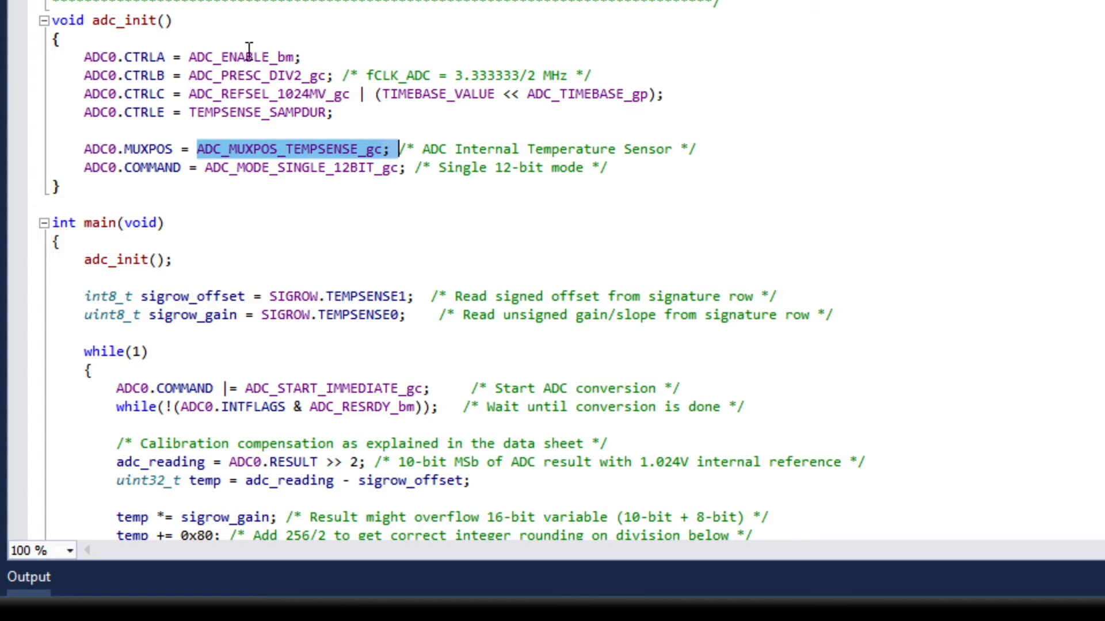
double_click(269, 93)
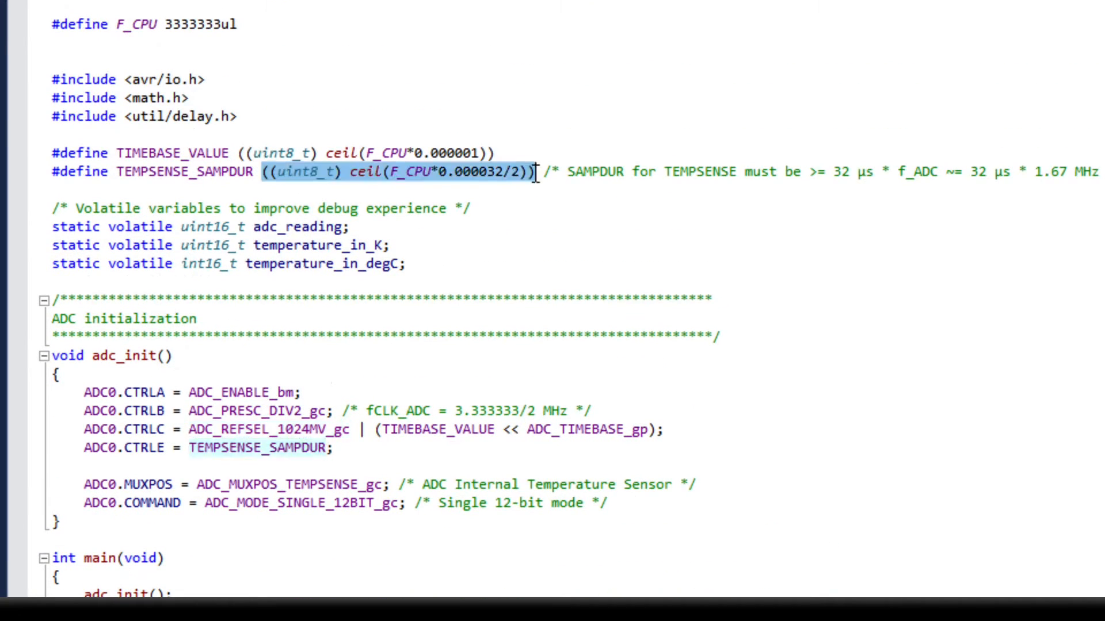
left_click(535, 172)
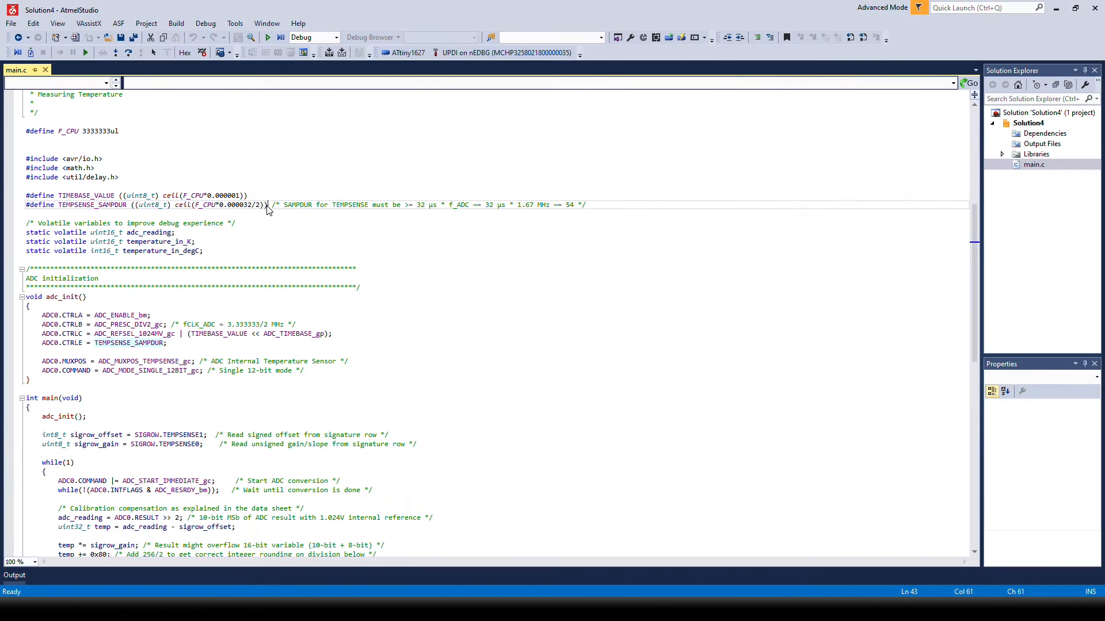
scroll("down", 3)
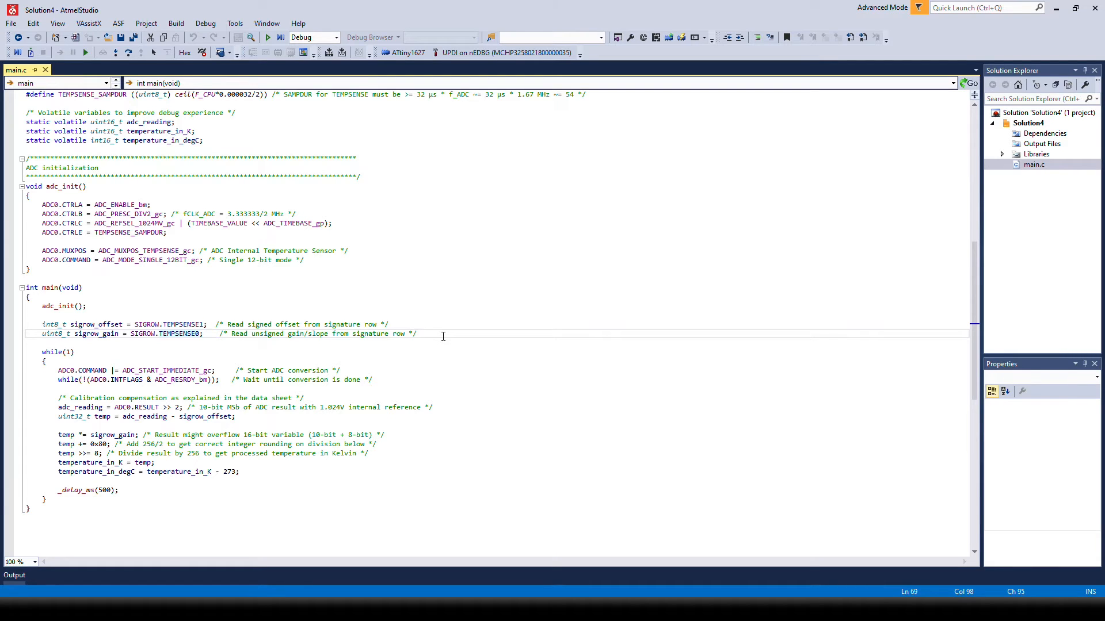
triple_click(137, 380)
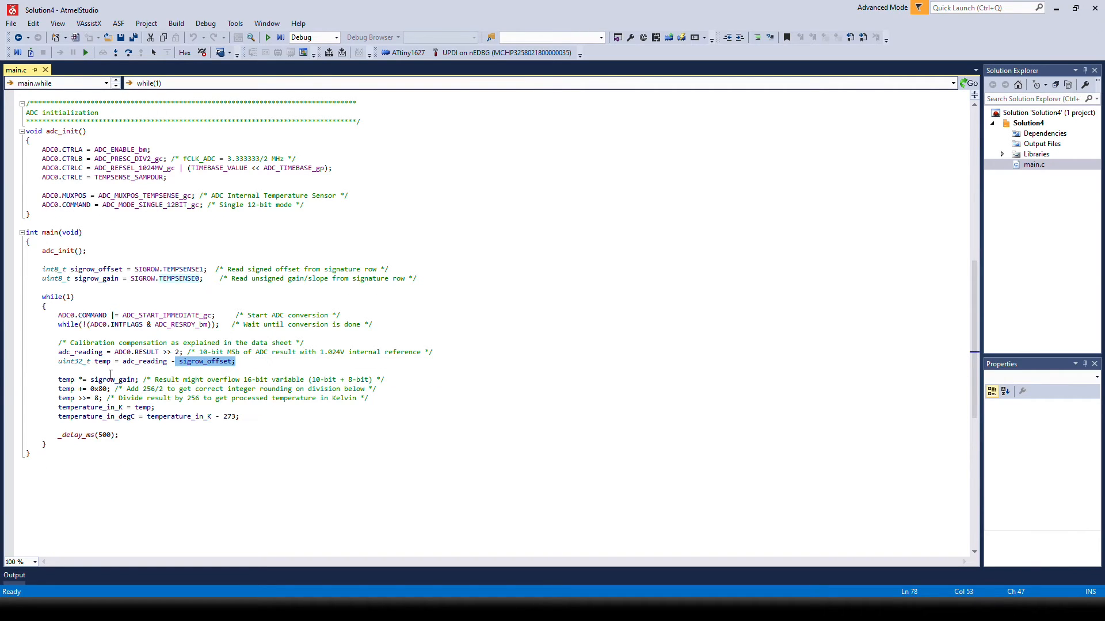
mouse_move(109, 397)
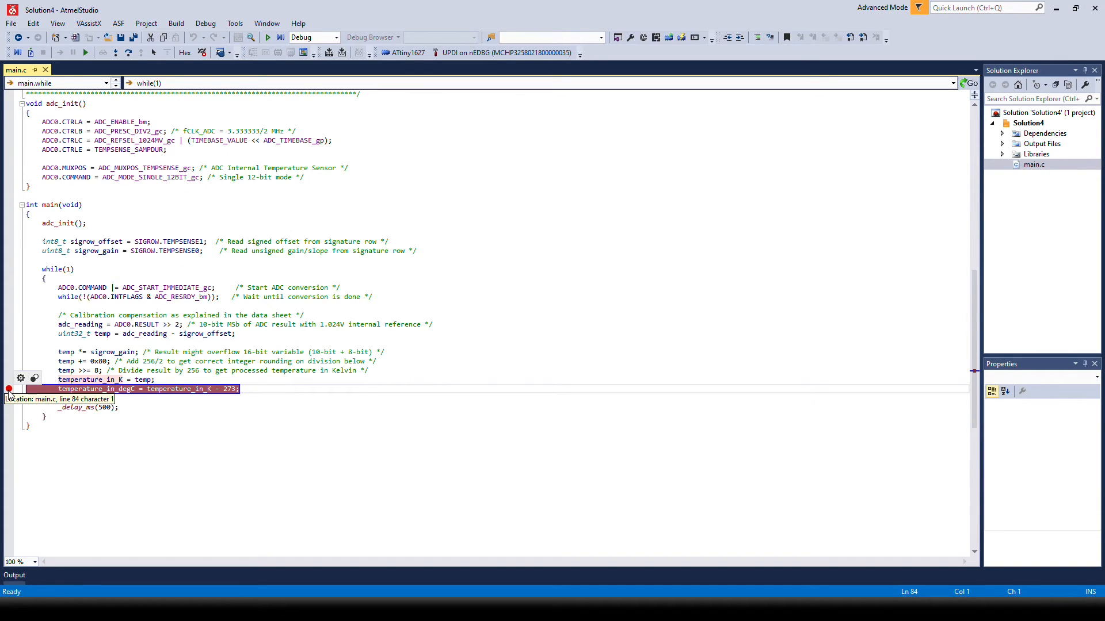
Step: Start debugging on the ATtiny1627 target, breaking at the temperature_in_degC conversion line
left_click(205, 23)
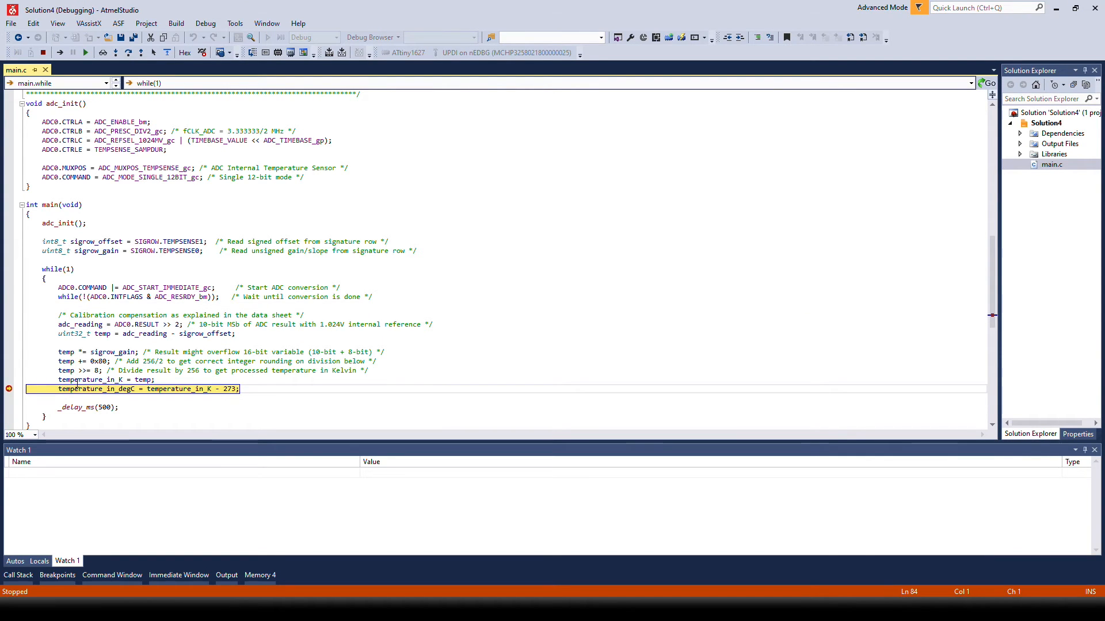
Step: Add temperature_in_K to Watch 1 via Add Watch, reading 299 with temperature_in_degC at 0
right_click(84, 379)
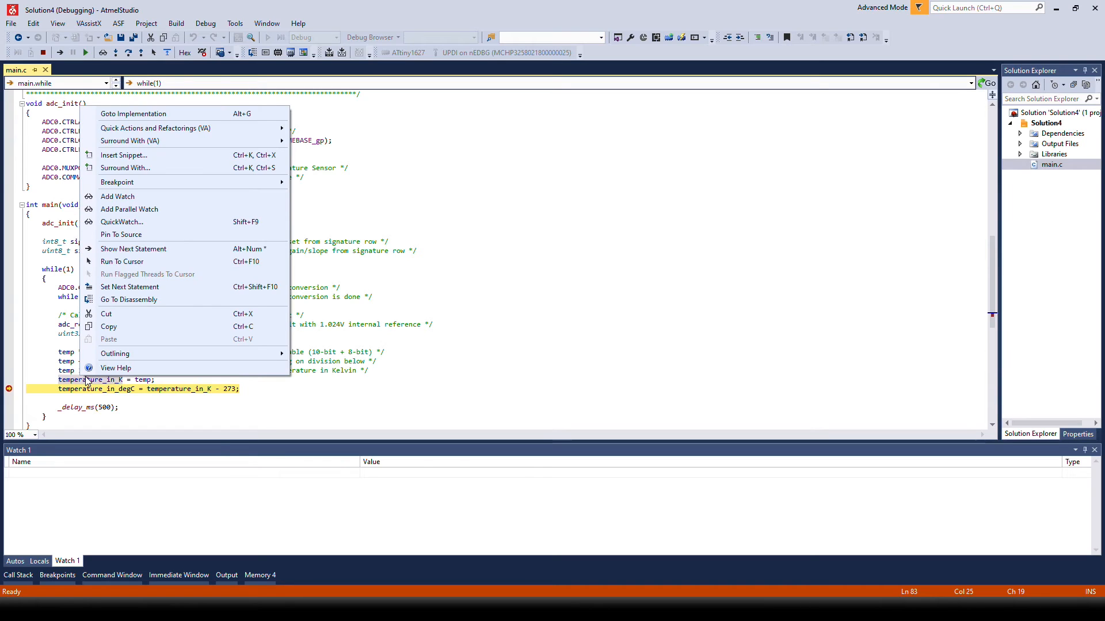
mouse_move(118, 196)
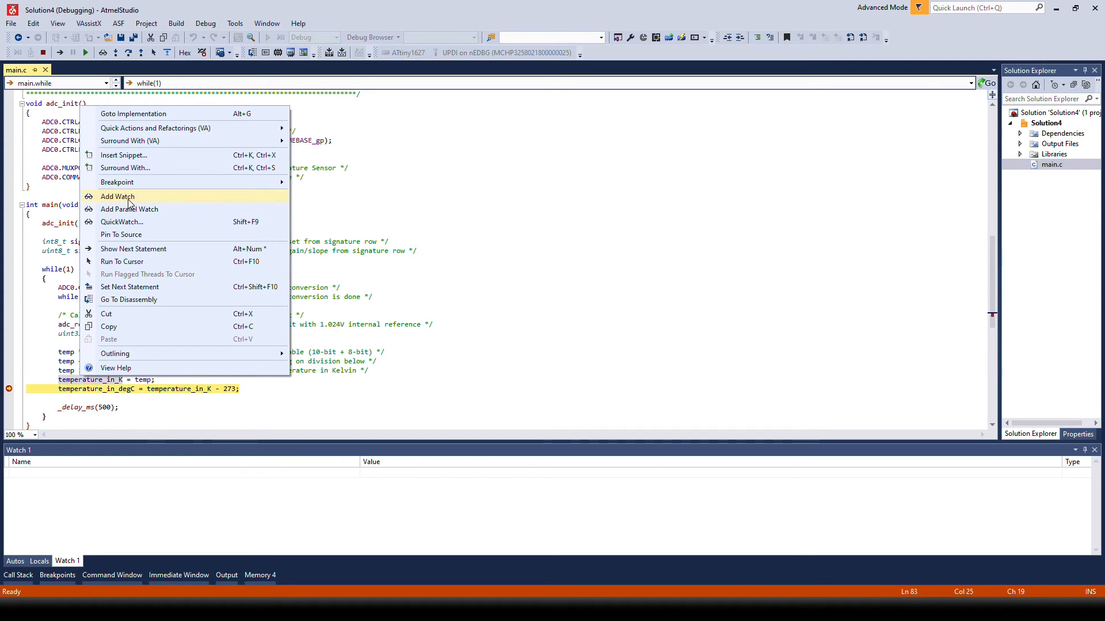
left_click(118, 195)
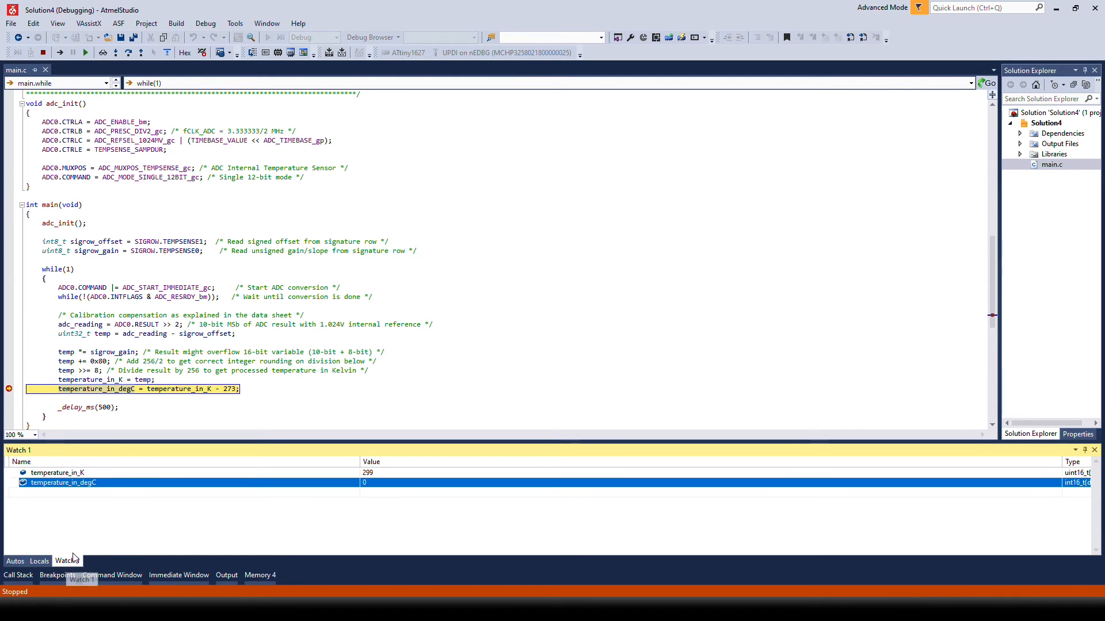
left_click(205, 23)
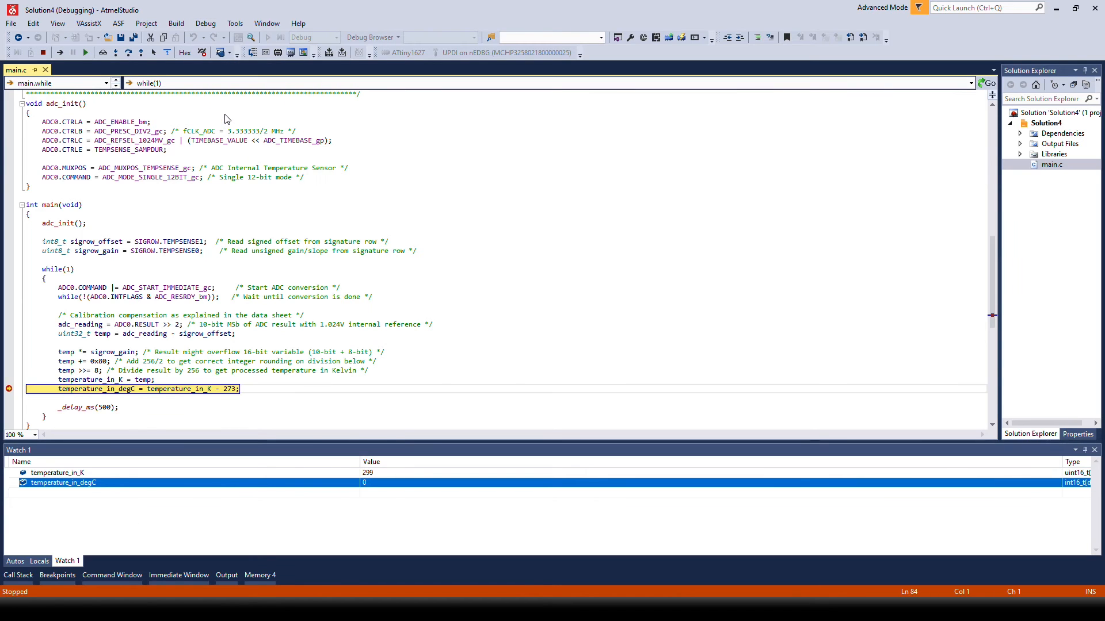
Step: Continue execution to the breakpoint so Watch 1 shows temperature_in_K 297 and temperature_in_degC 24
left_click(205, 23)
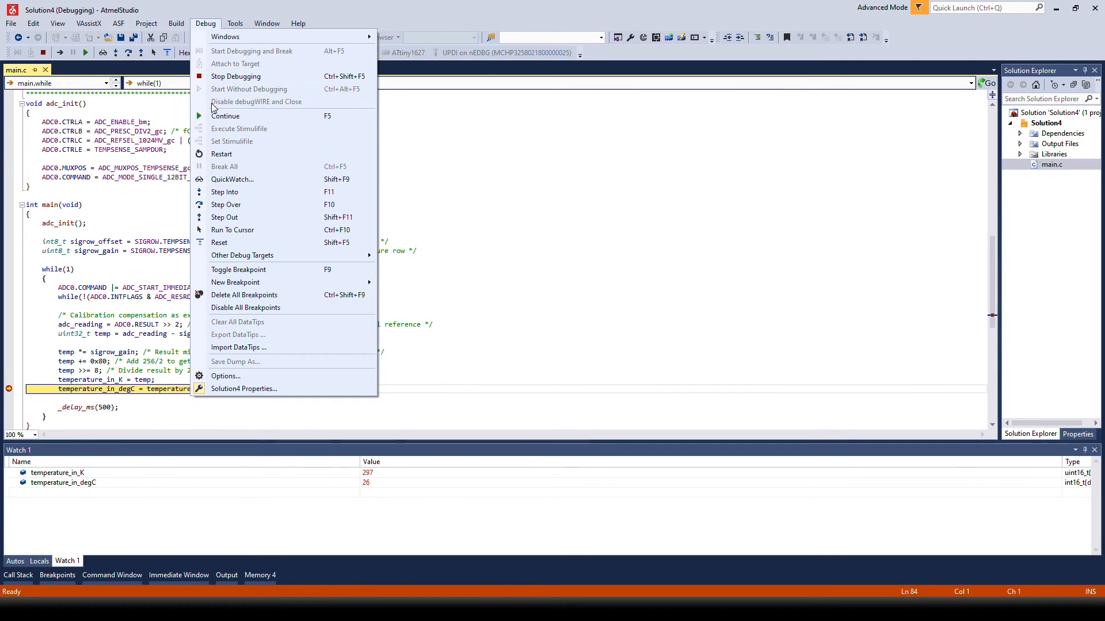
left_click(225, 115)
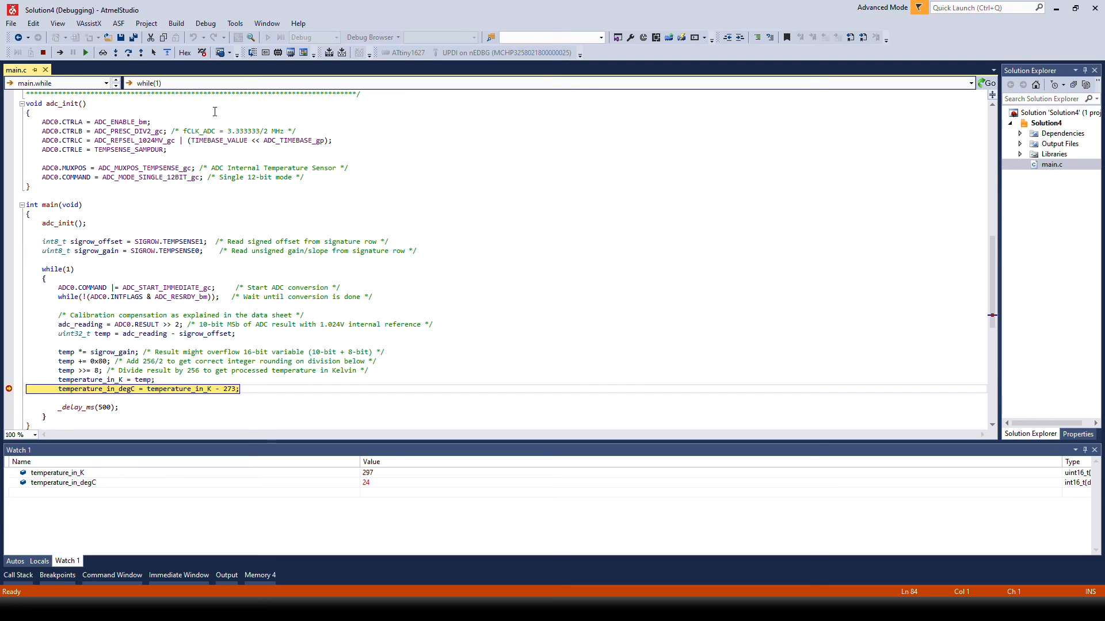
left_click(205, 23)
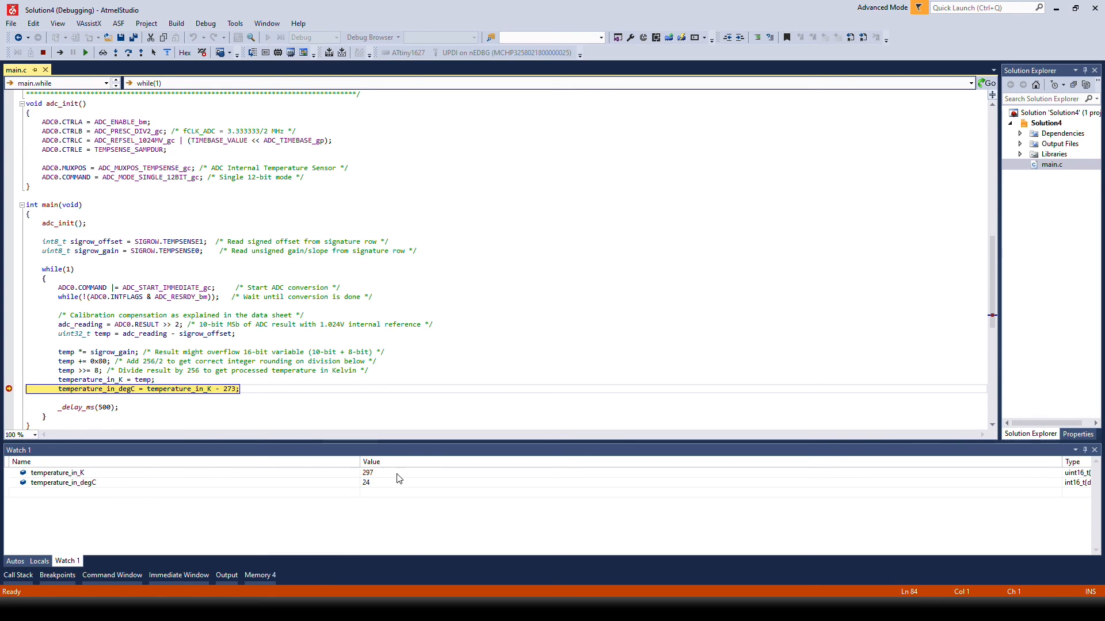
mouse_move(388, 491)
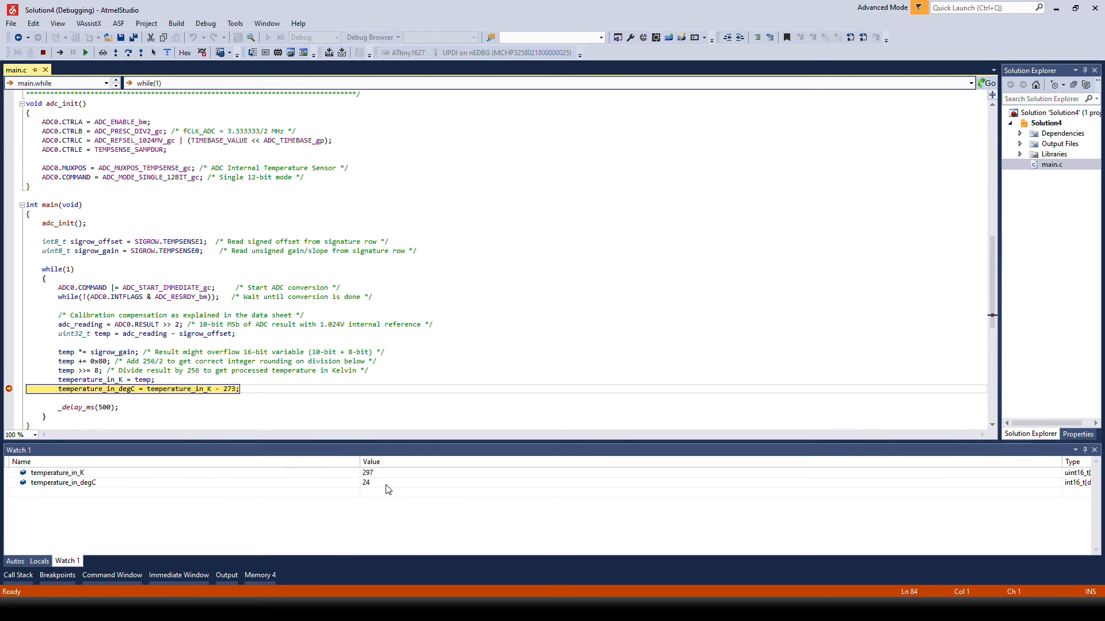